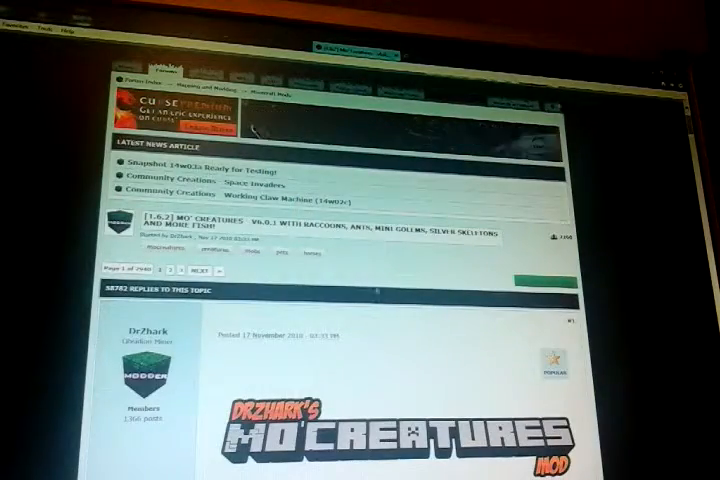
Scroll down the Mo' Creatures forum thread toward its download section
{"action": "scroll", "scroll_direction": "down", "scroll_amount": 3}
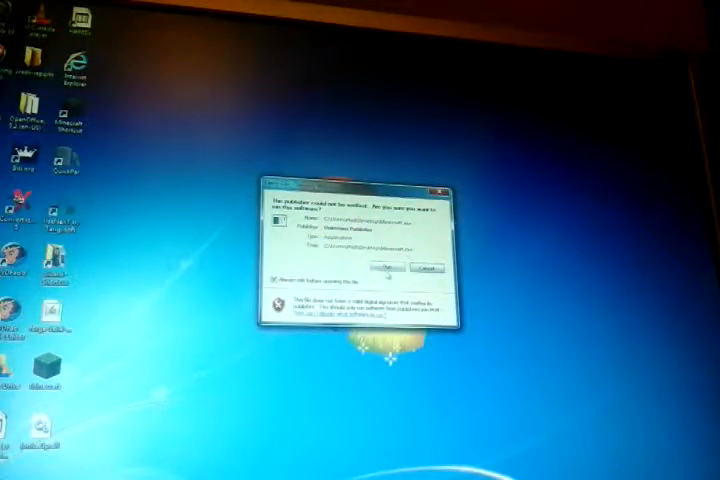
Allow the unverified downloaded file to run, starting the Minecraft launcher
{"action": "left_click", "coordinate": [388, 268]}
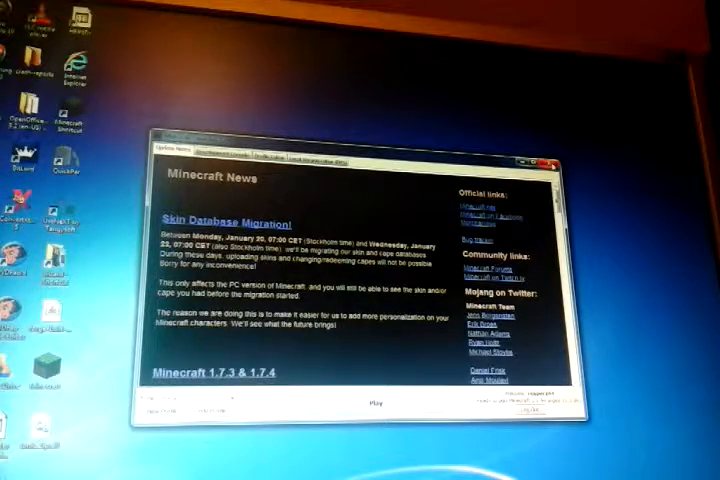
Finish in the Minecraft launcher and return to the Mo' Creatures thread's download section
{"action": "left_click", "coordinate": [548, 160]}
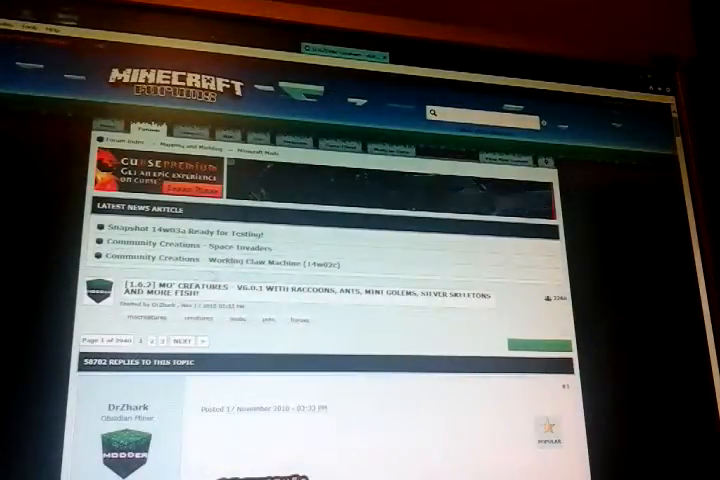
{"action": "scroll", "scroll_direction": "down", "scroll_amount": 3}
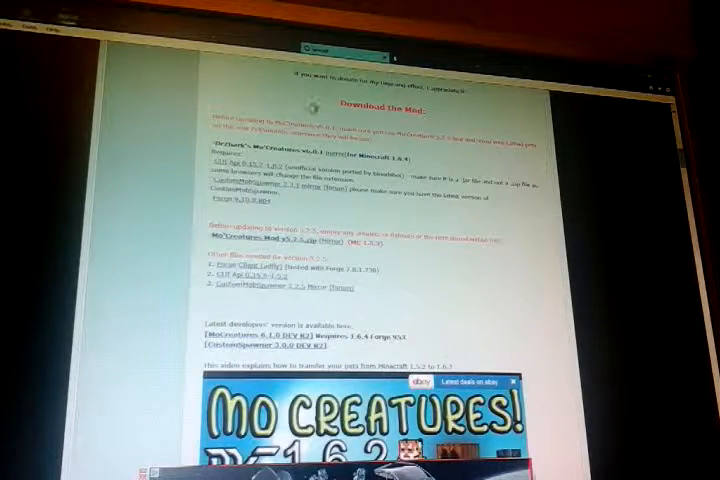
Follow a Mo' Creatures download link to its MediaFire archive page
{"action": "left_click", "coordinate": [240, 162]}
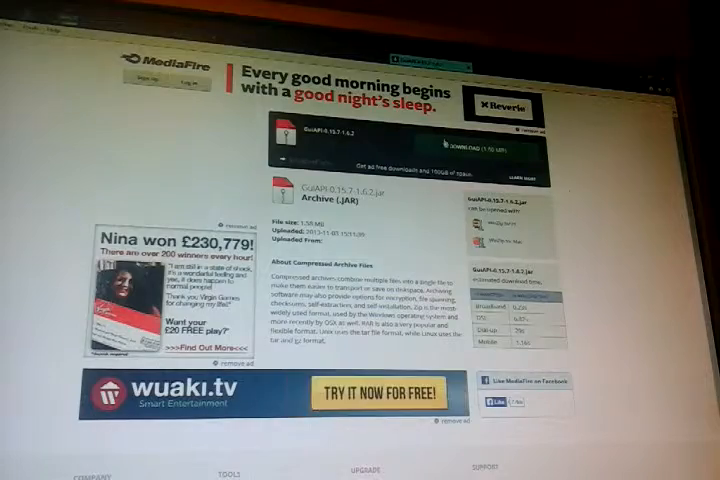